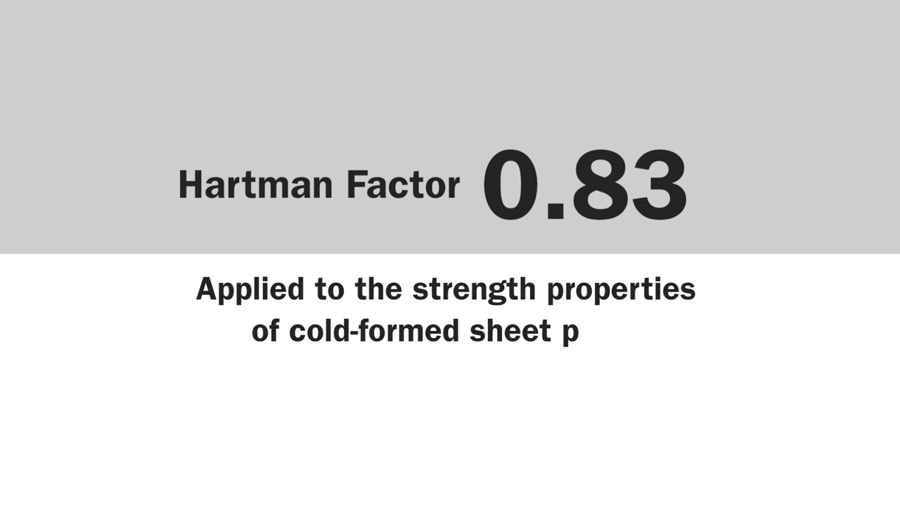
{"action": "type", "text": "iling present another significant concern:"}
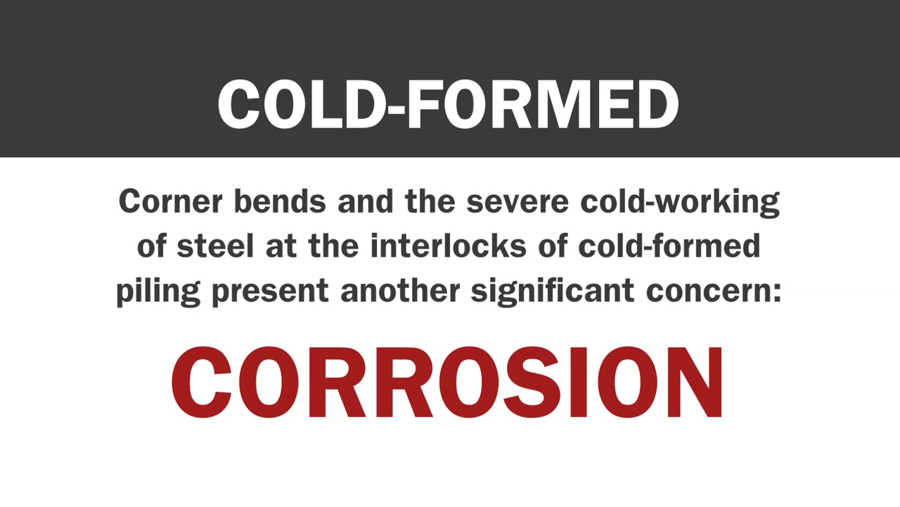
{"action": "key", "text": "Right"}
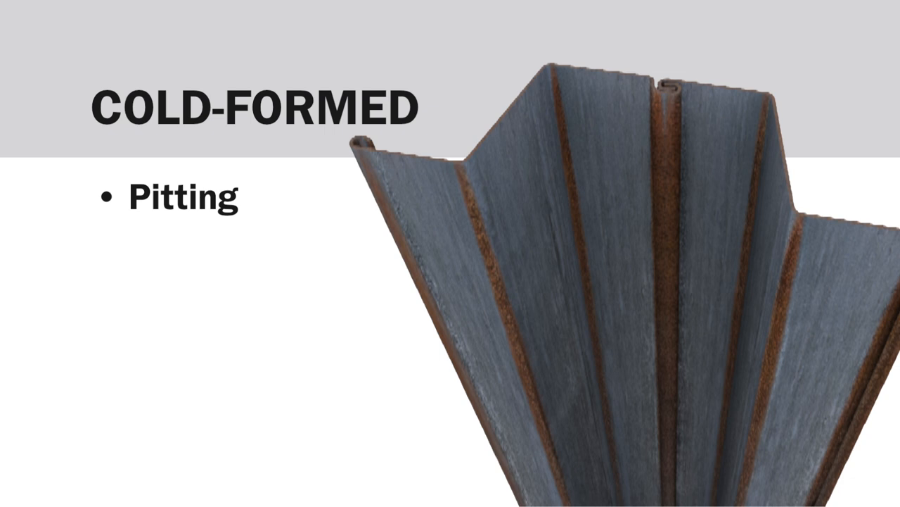